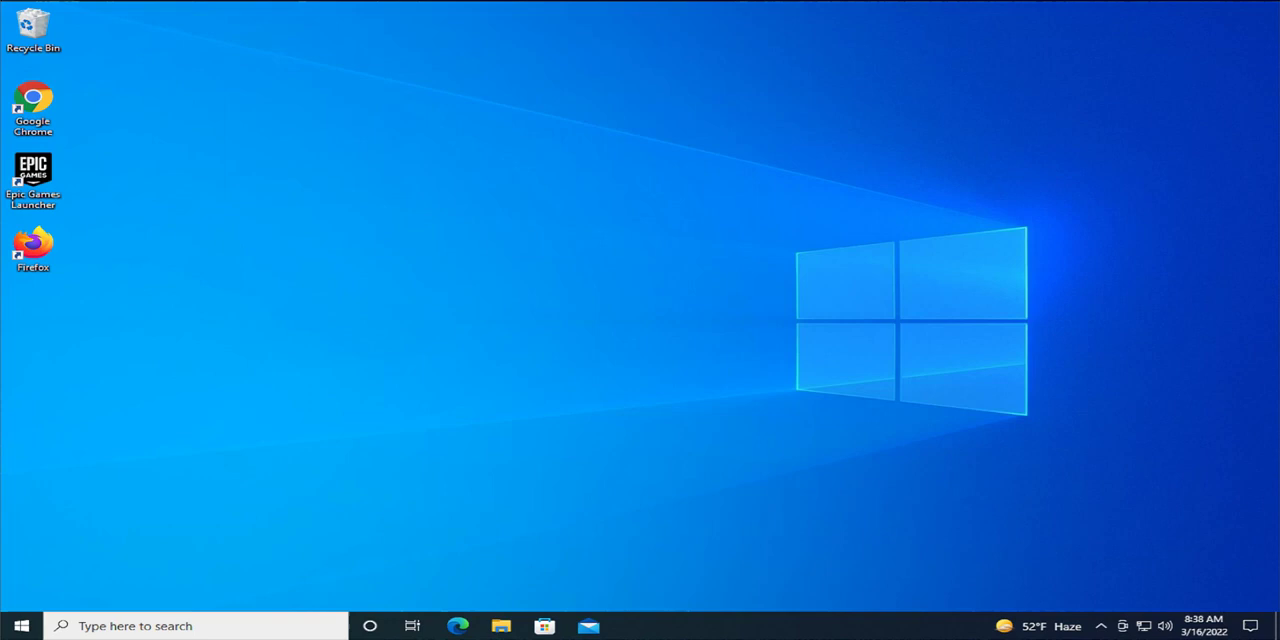
mouse_move(248, 448)
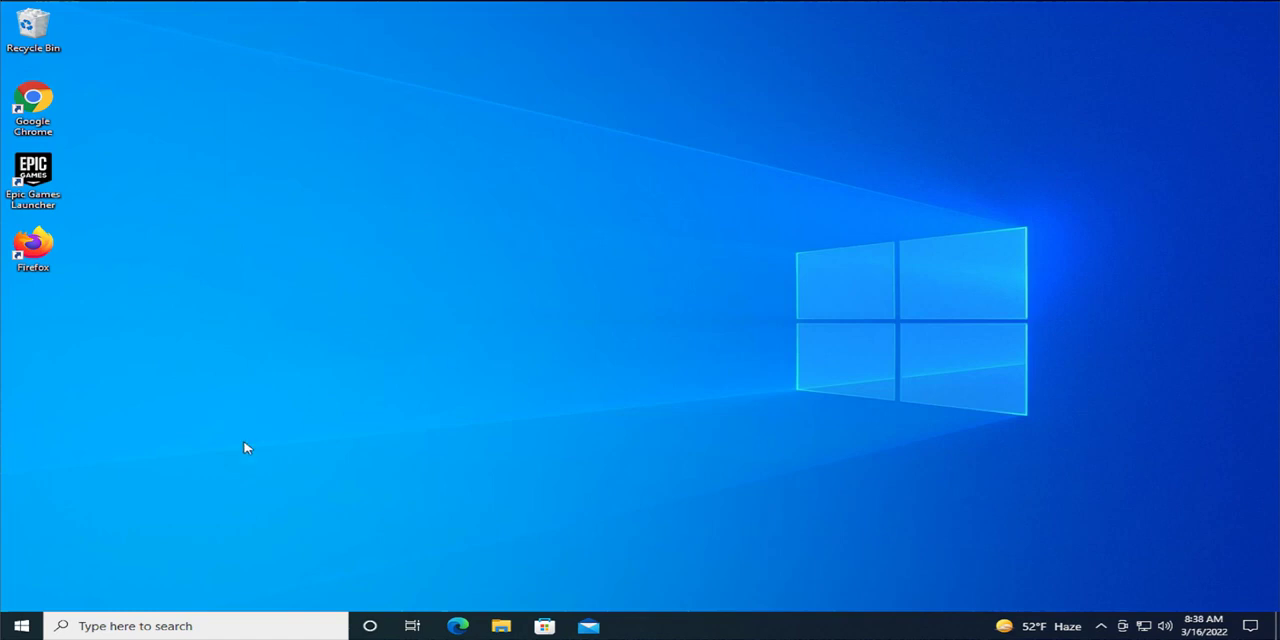
Search the Start menu for regedit and run Registry Editor as administrator
left_click(20, 624)
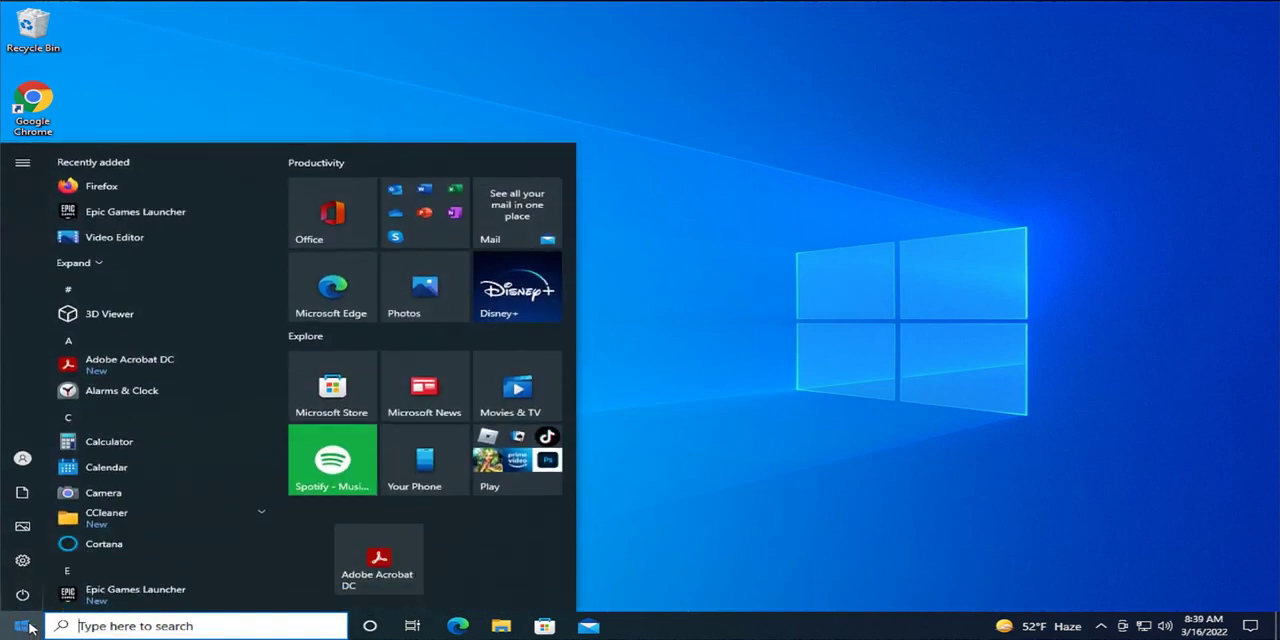
type("regost")
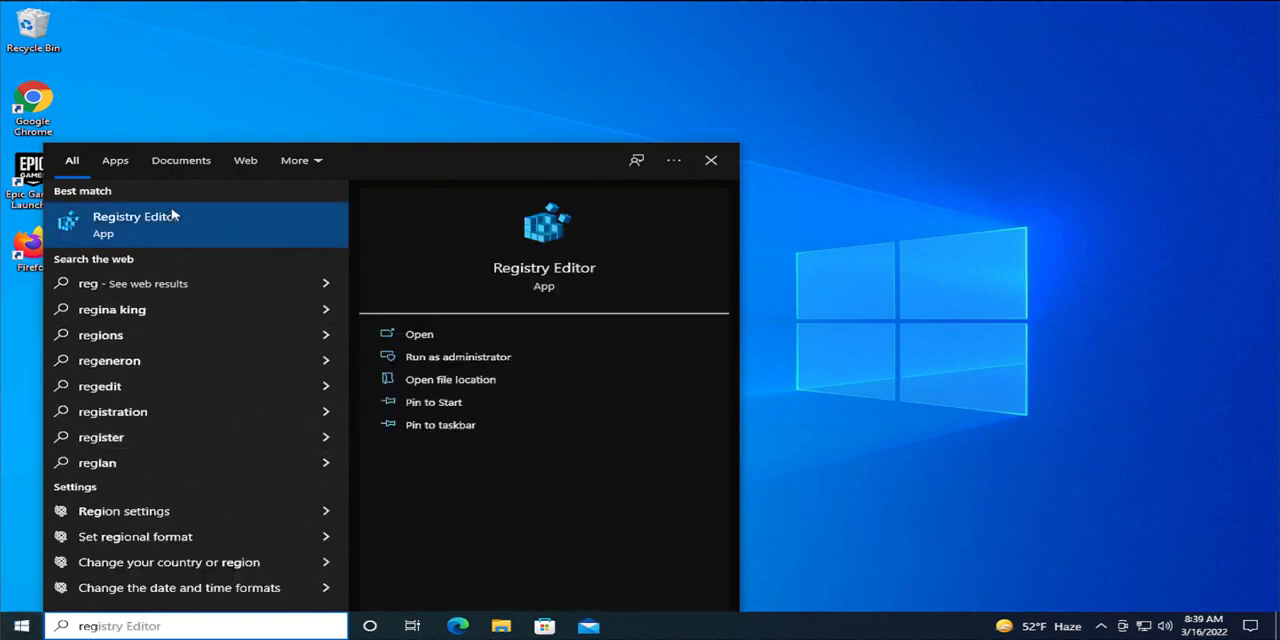
right_click(136, 222)
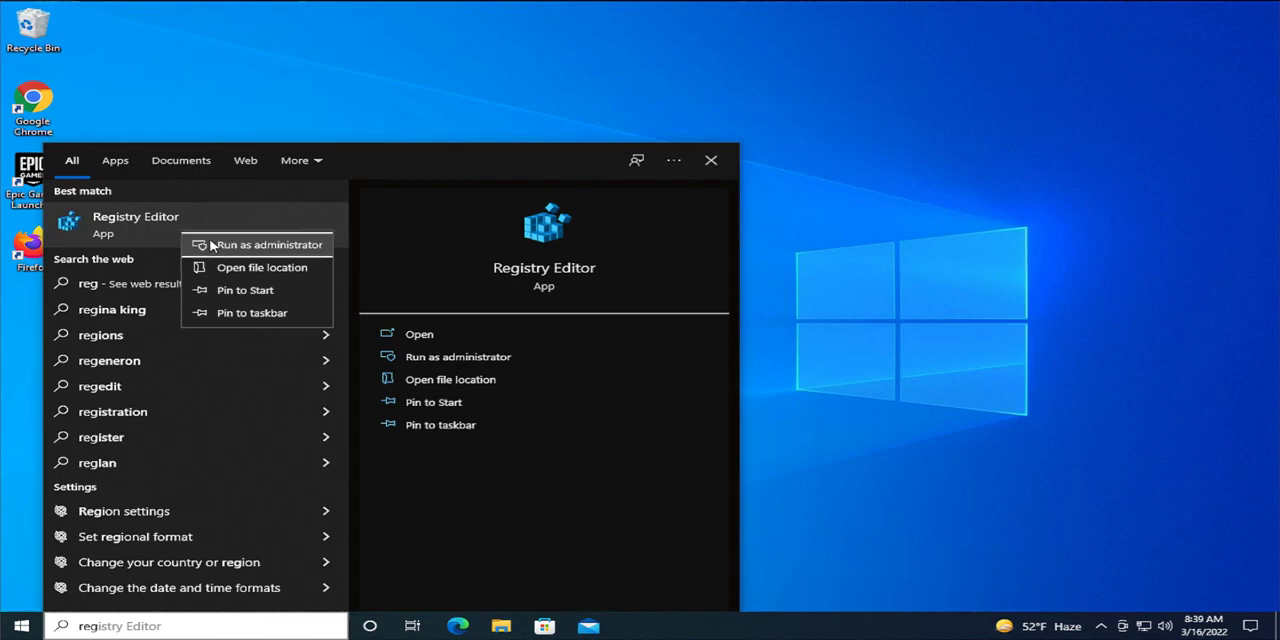
left_click(264, 244)
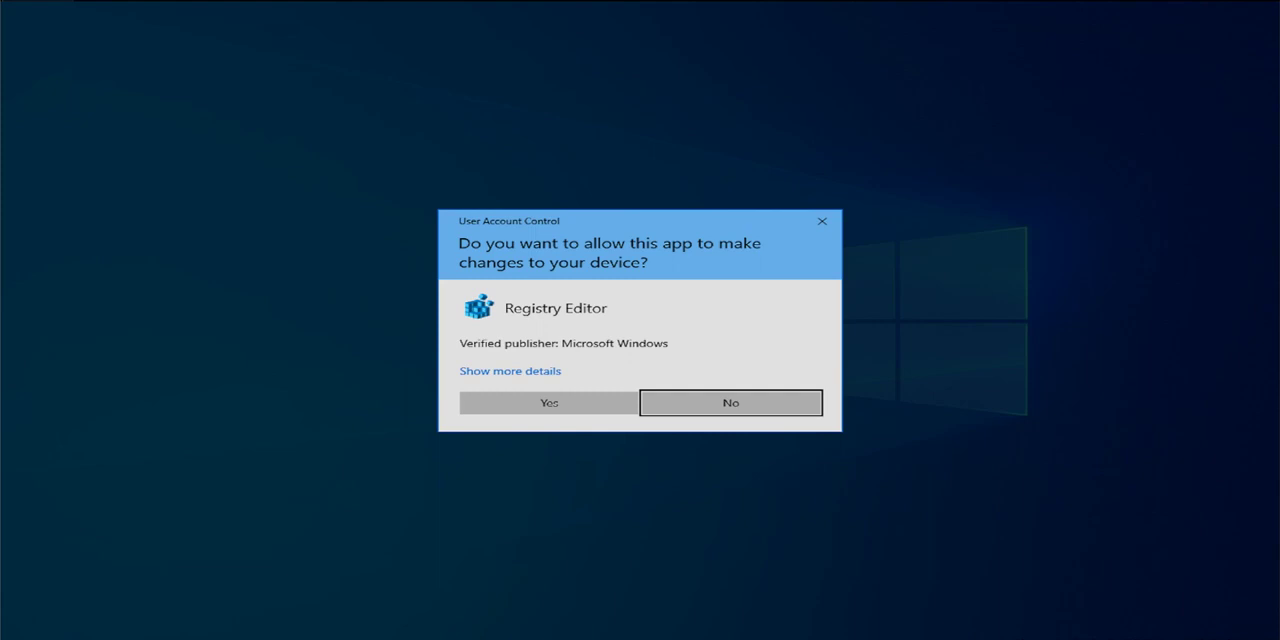
mouse_move(562, 396)
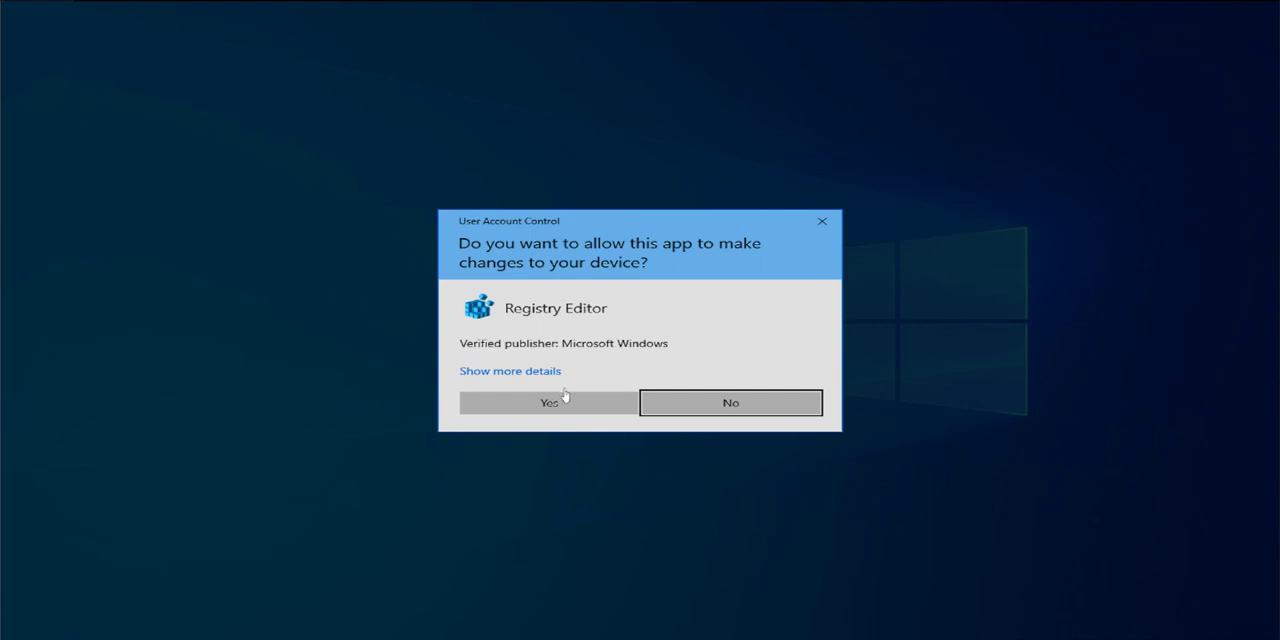
Answer Yes to the User Account Control prompt for Registry Editor
left_click(548, 402)
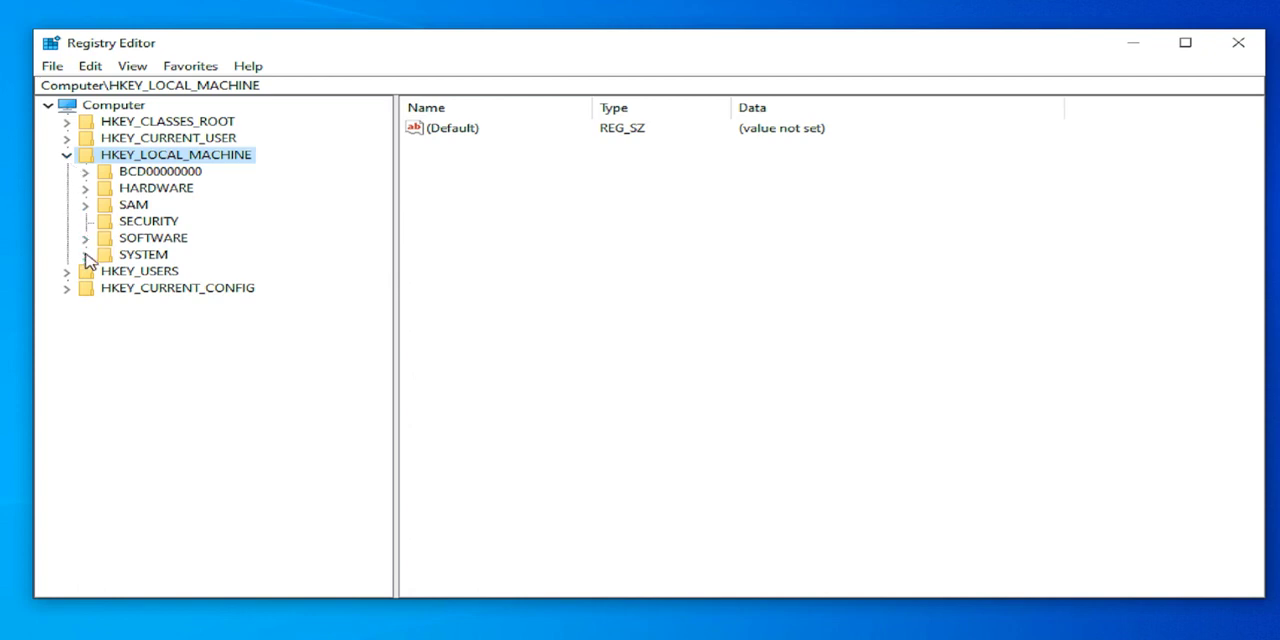
Expand HKEY_LOCAL_MACHINE\SYSTEM\CurrentControlSet\Services and select the intelppm key
left_click(84, 254)
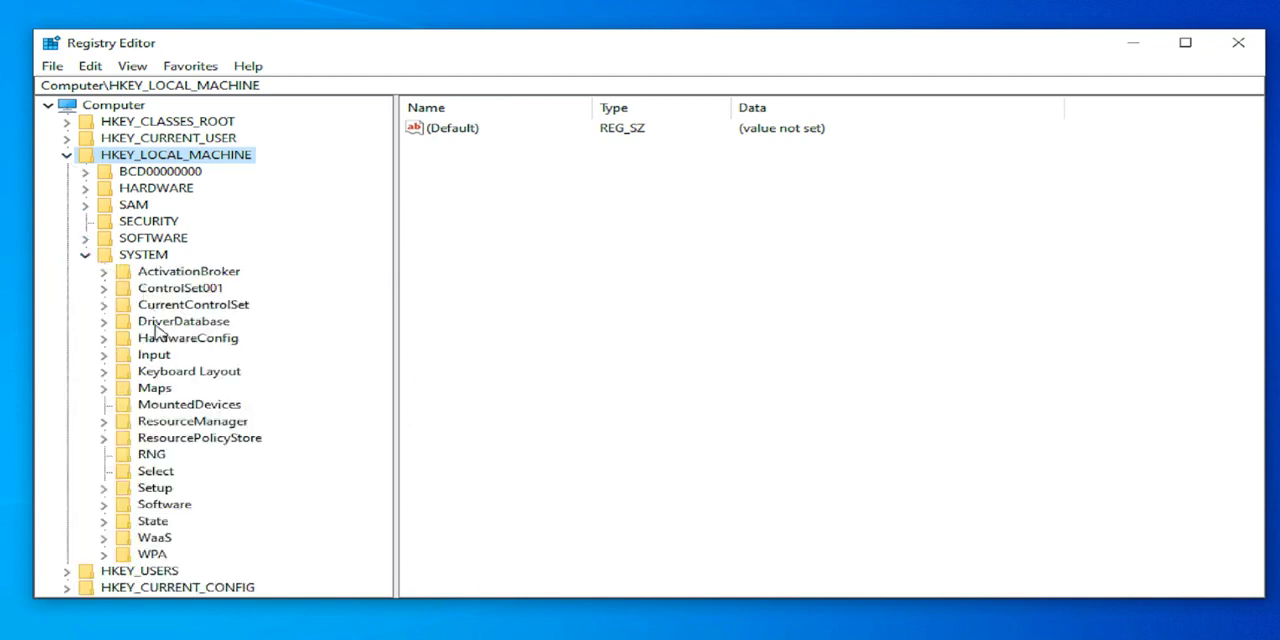
left_click(104, 304)
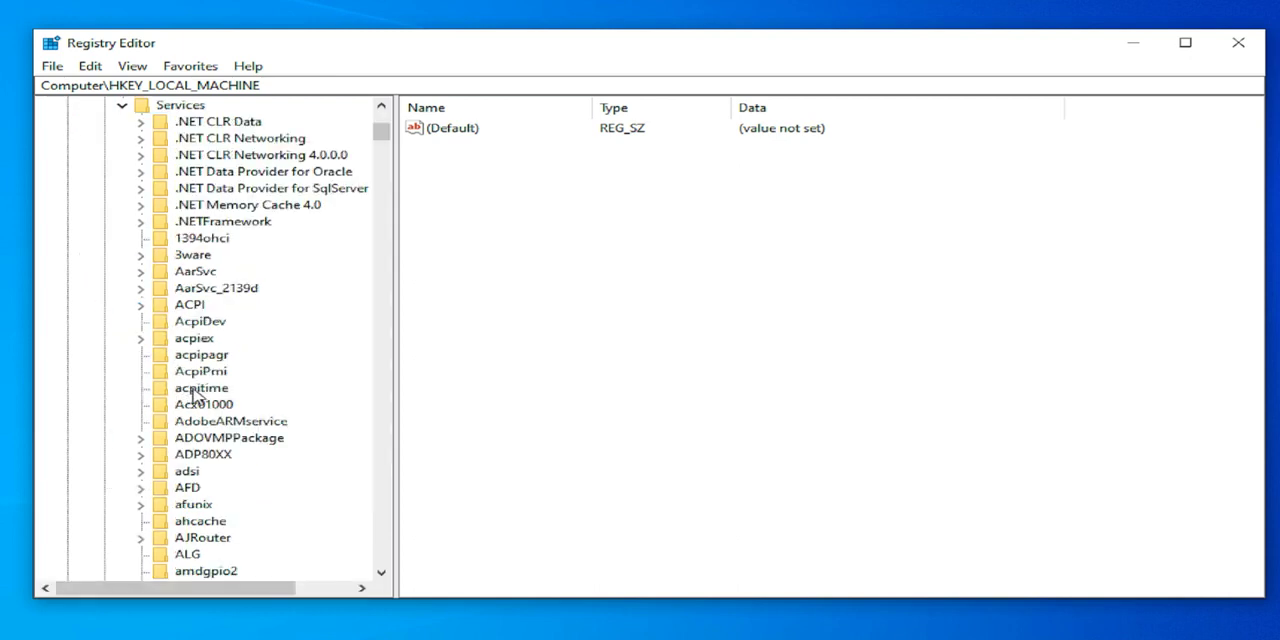
scroll("down", 3)
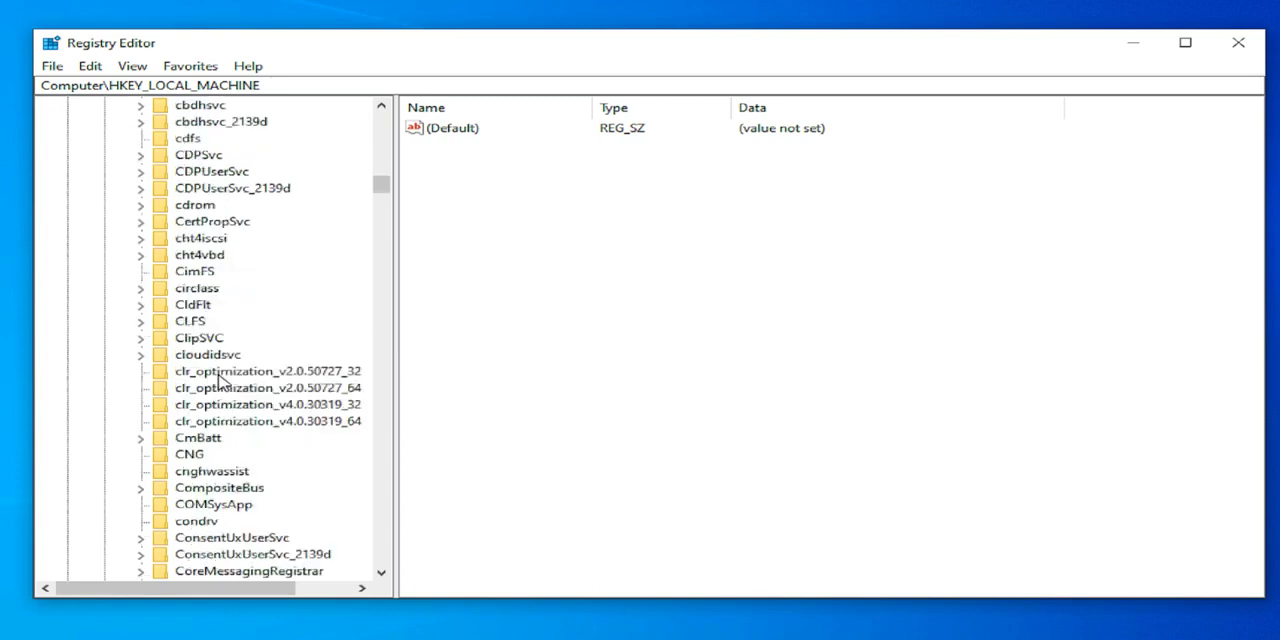
scroll("down", 3)
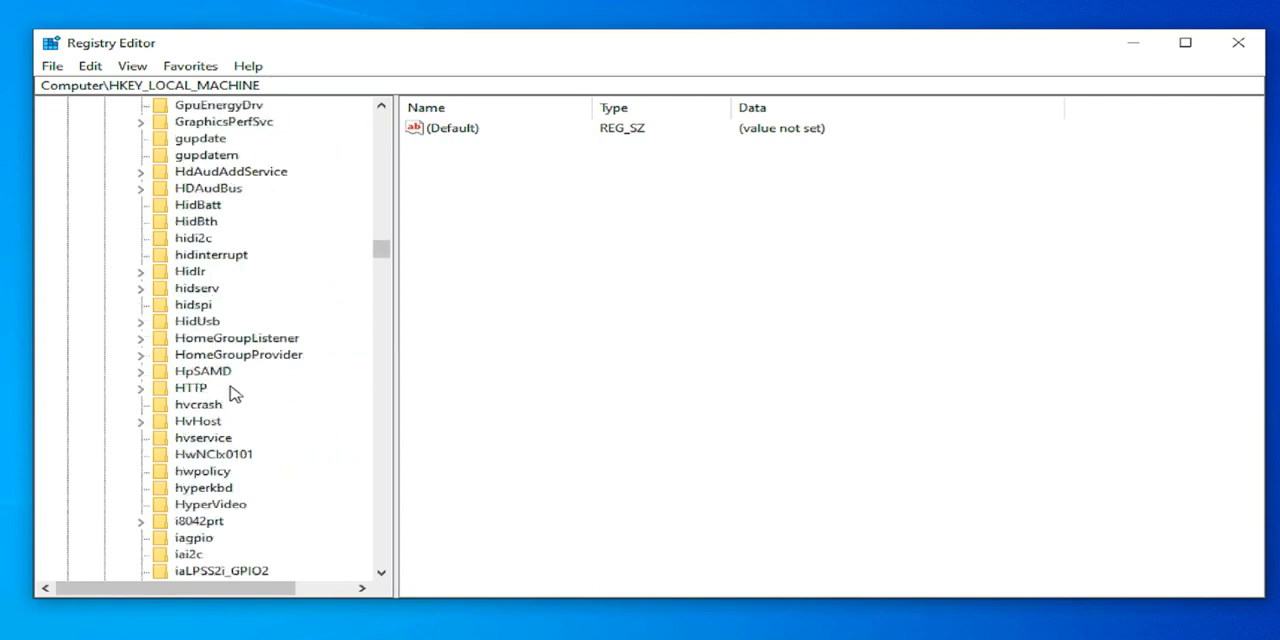
mouse_move(238, 490)
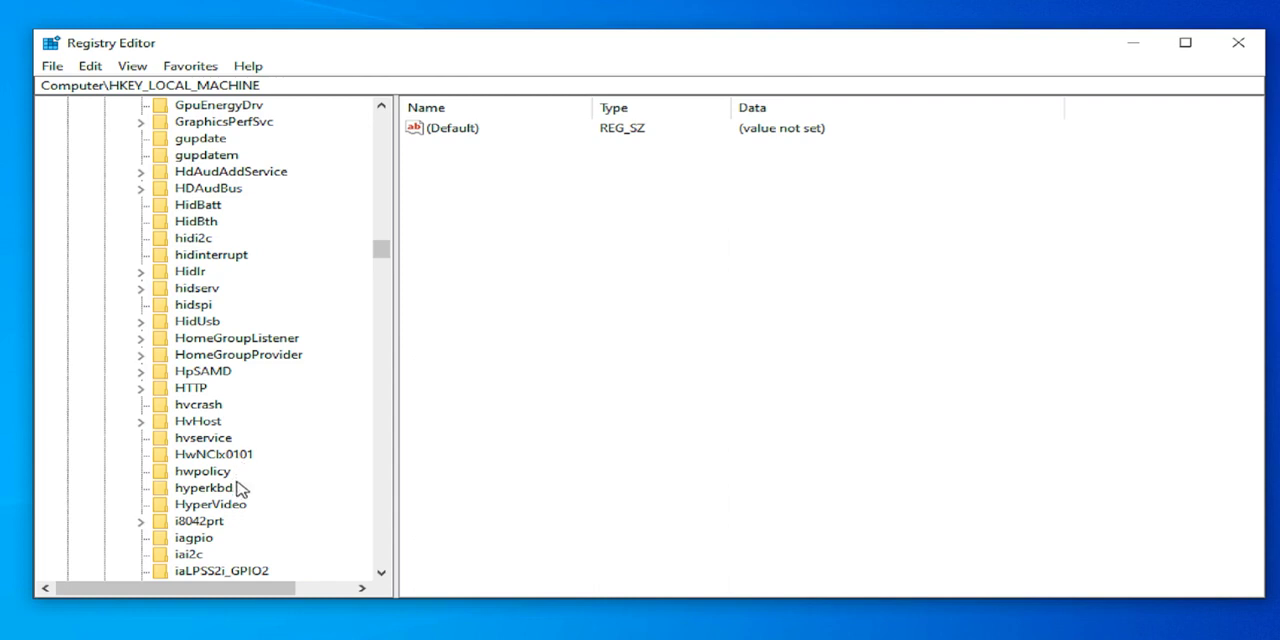
scroll("down", 3)
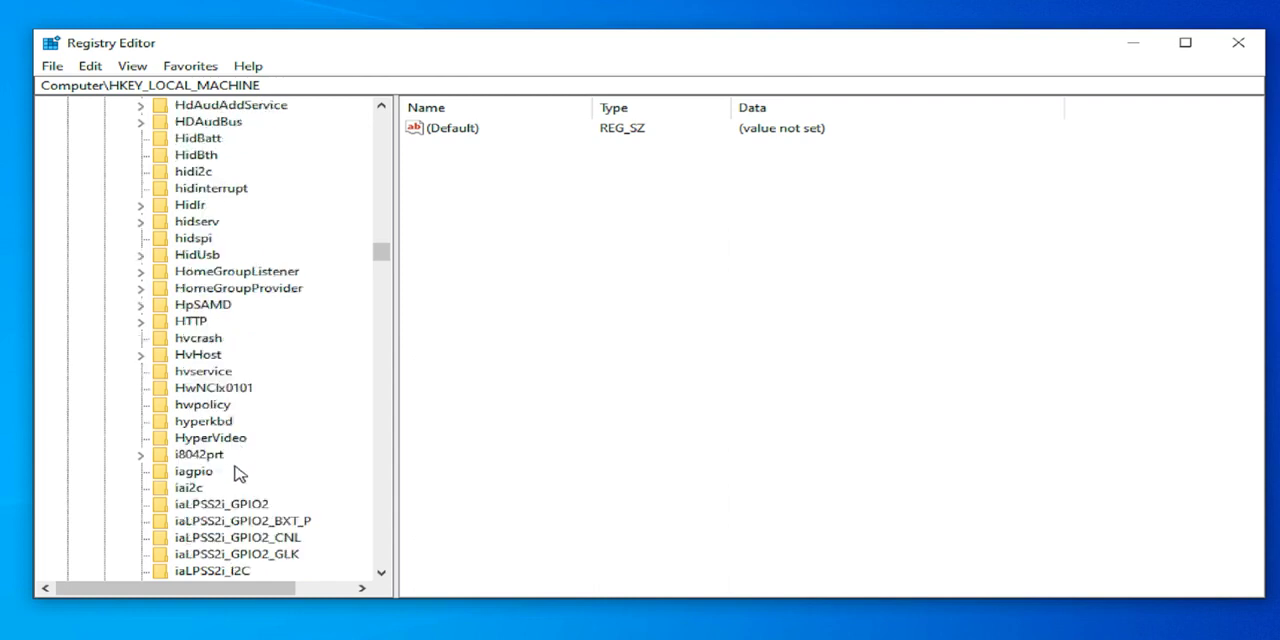
scroll("down", 3)
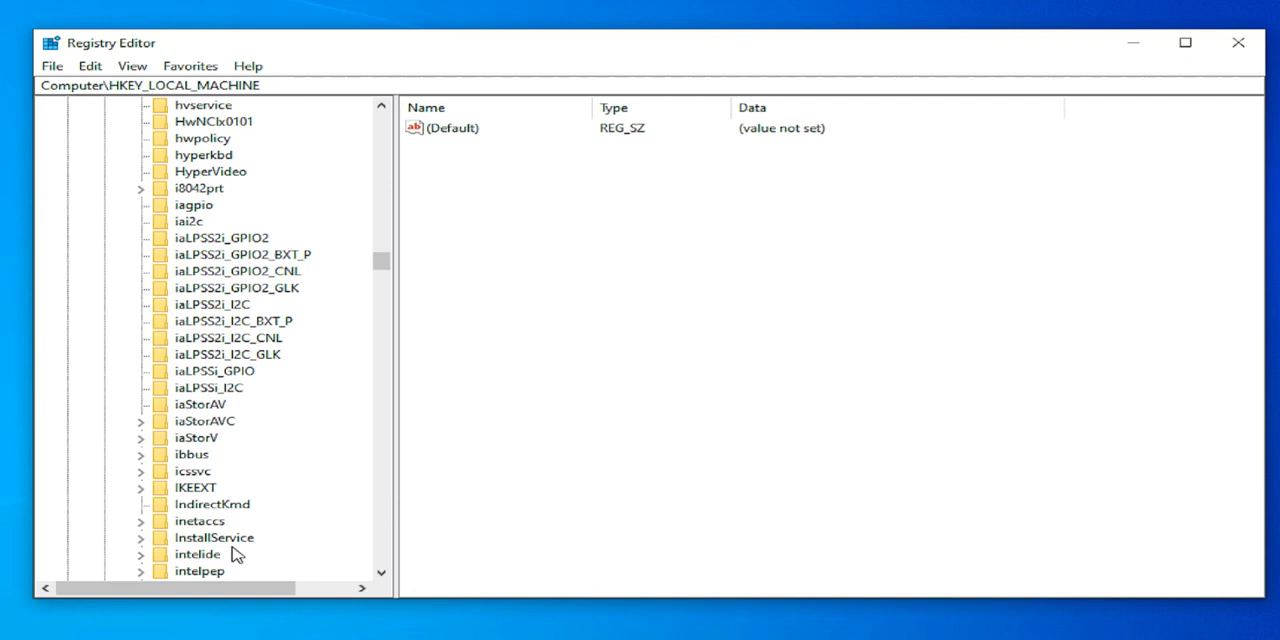
scroll("down", 3)
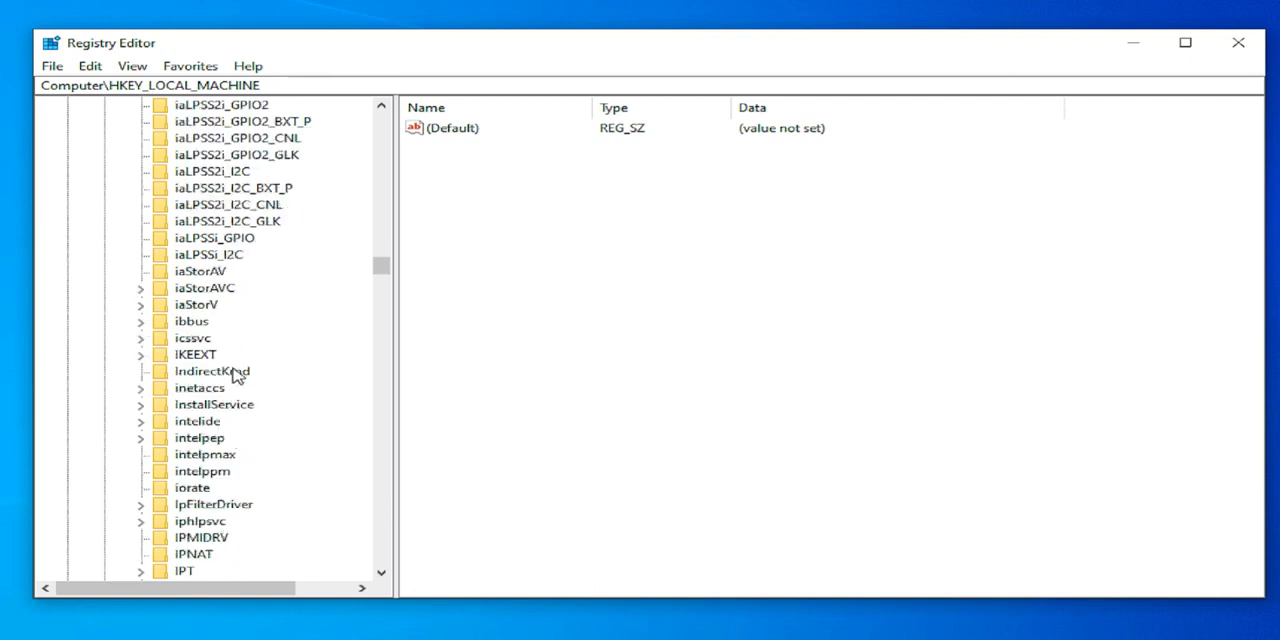
mouse_move(244, 440)
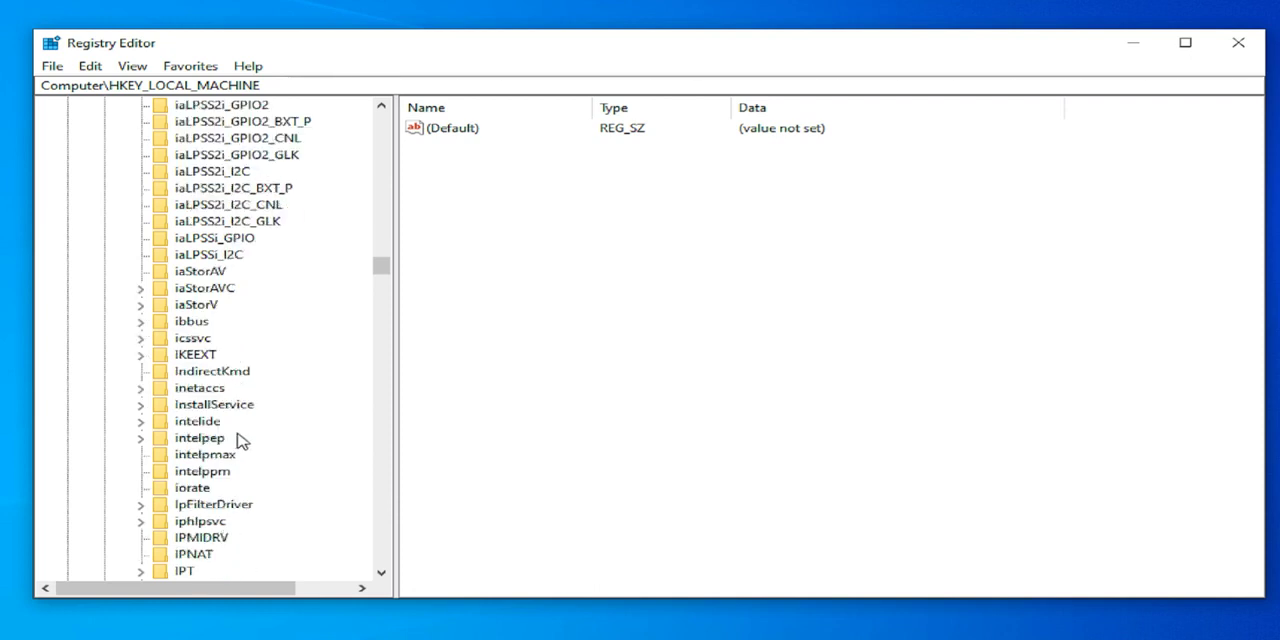
left_click(204, 472)
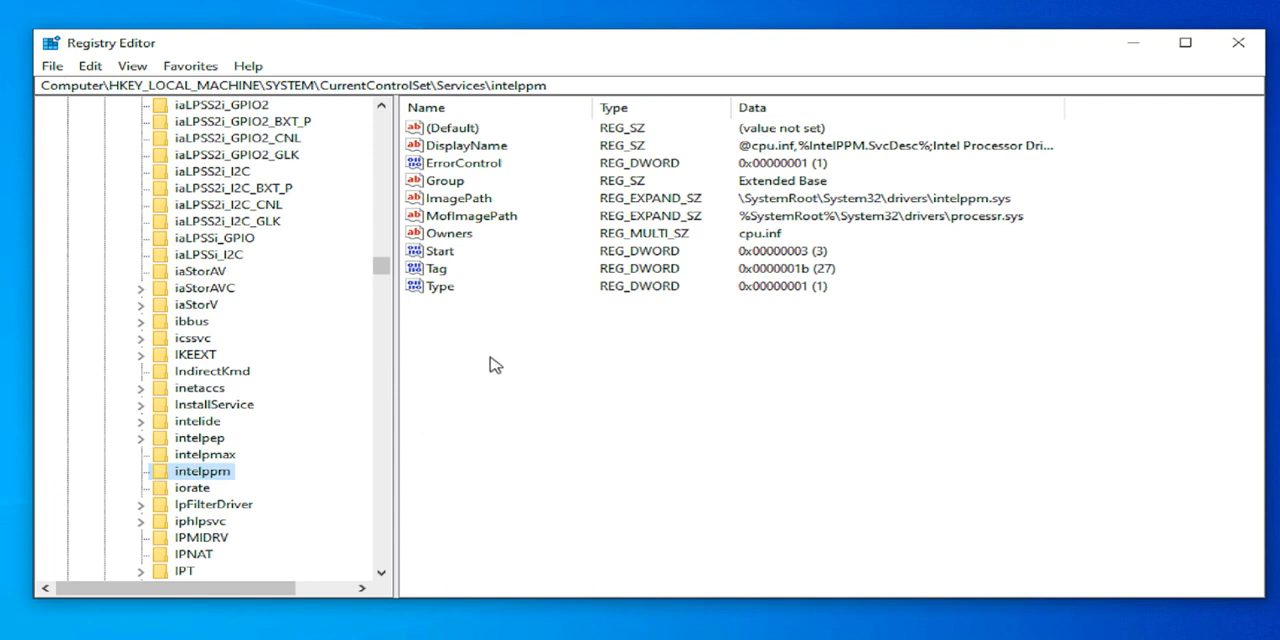
Bring up the Edit DWORD (32-bit) Value dialog for intelppm's Start entry
left_click(440, 250)
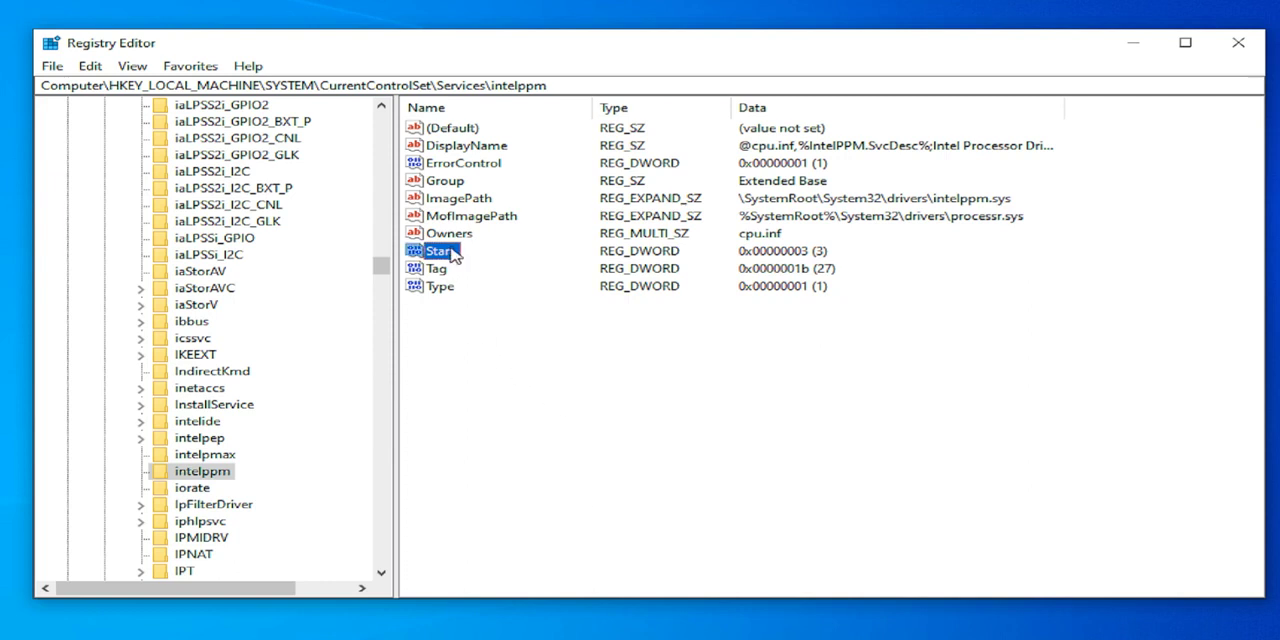
double_click(436, 250)
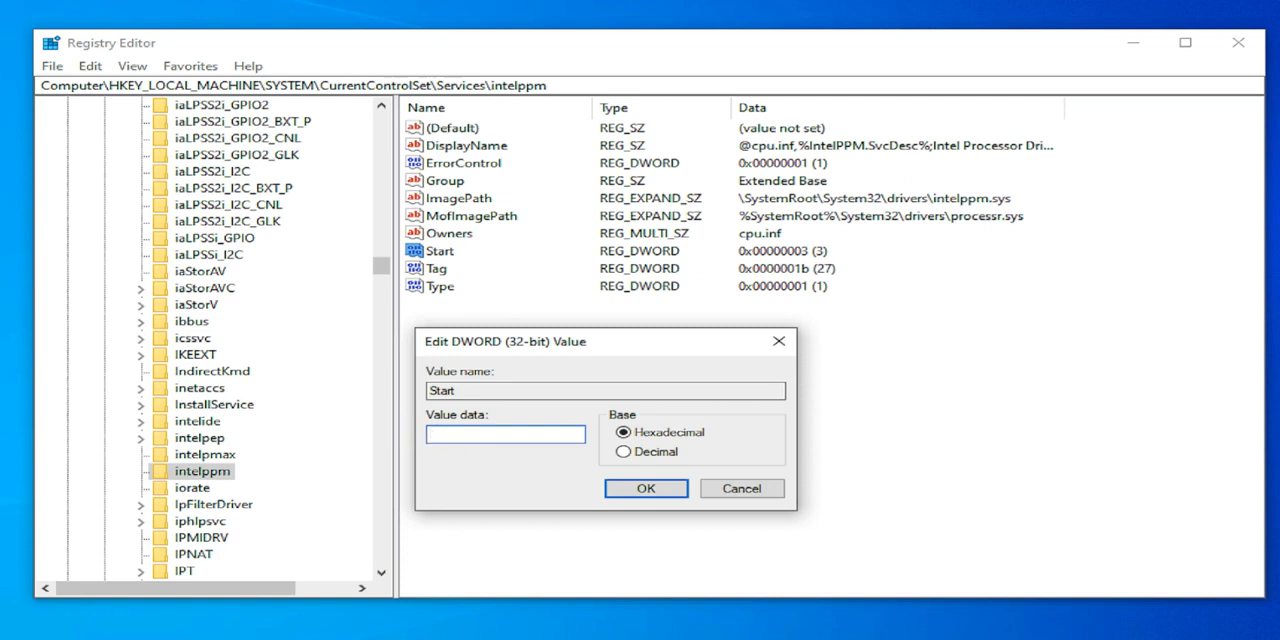
Enter 4 as the Start value data and confirm with OK
type("4")
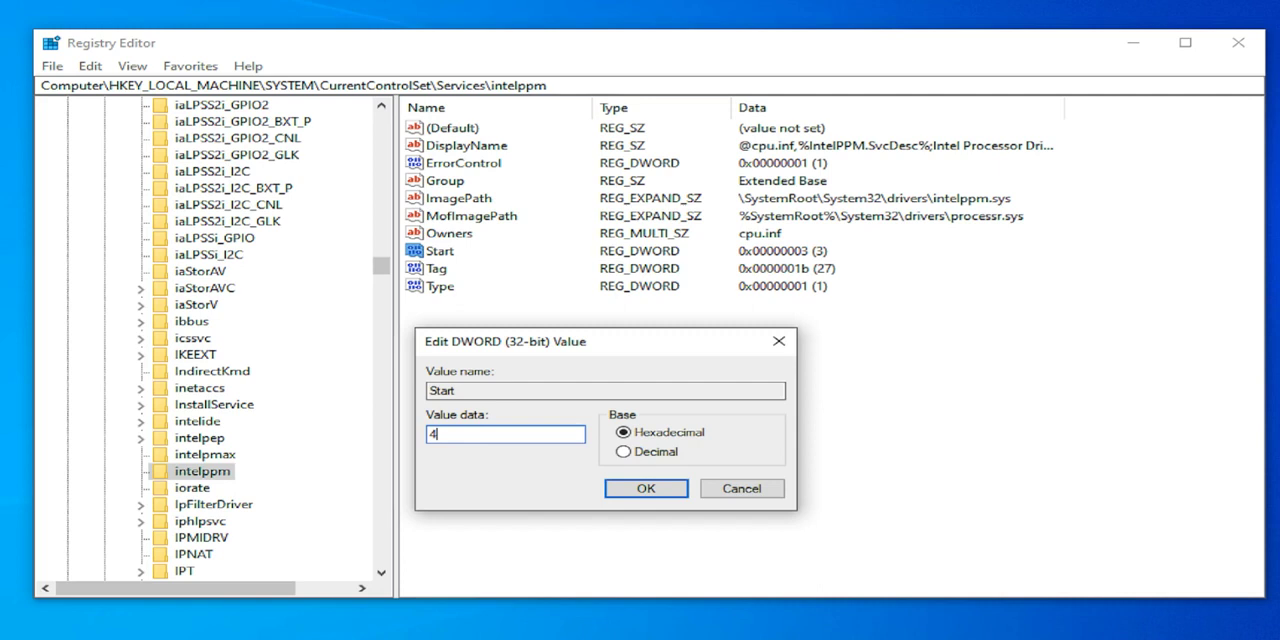
mouse_move(694, 472)
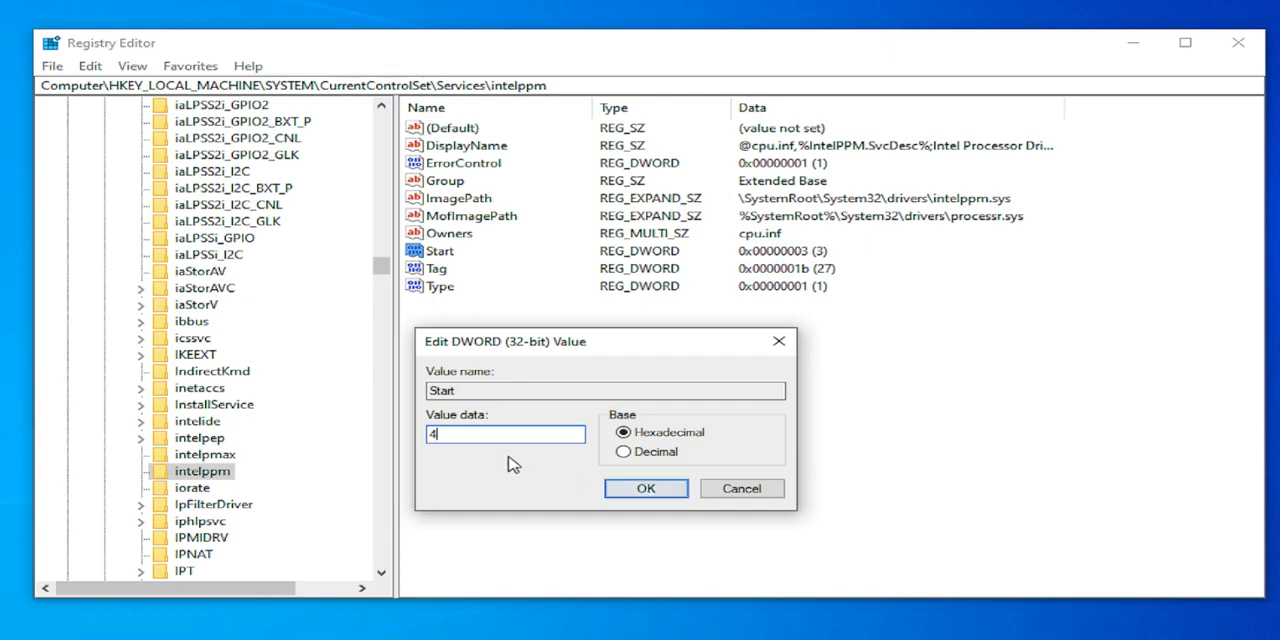
left_click(646, 488)
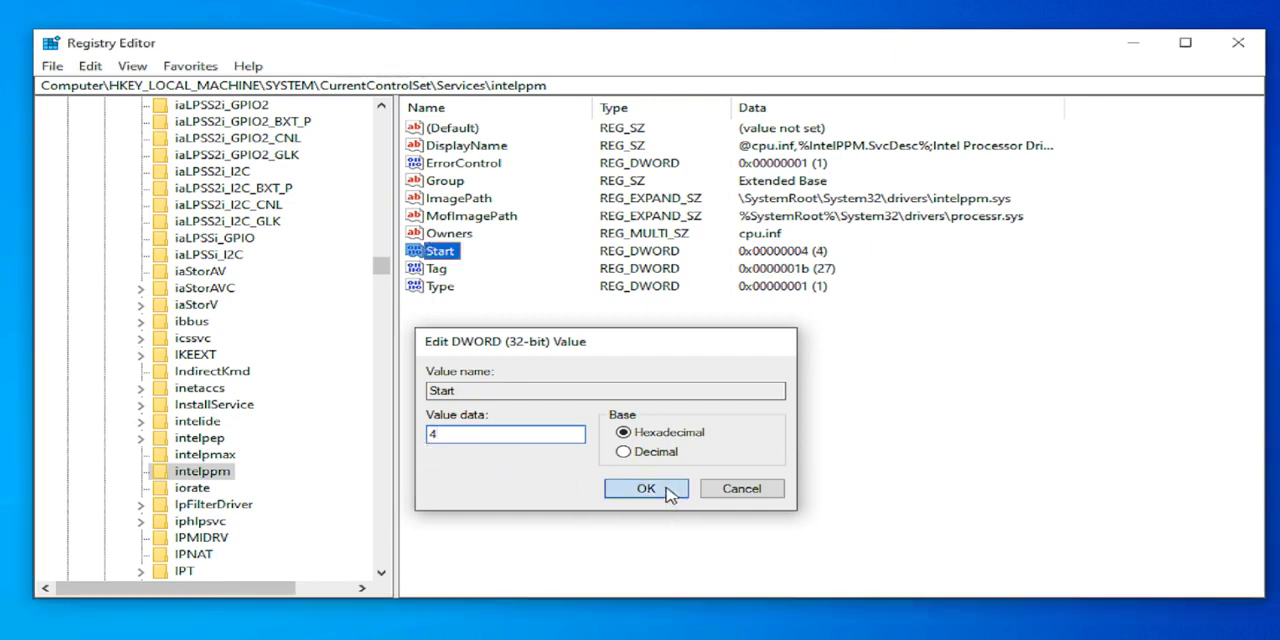
left_click(644, 488)
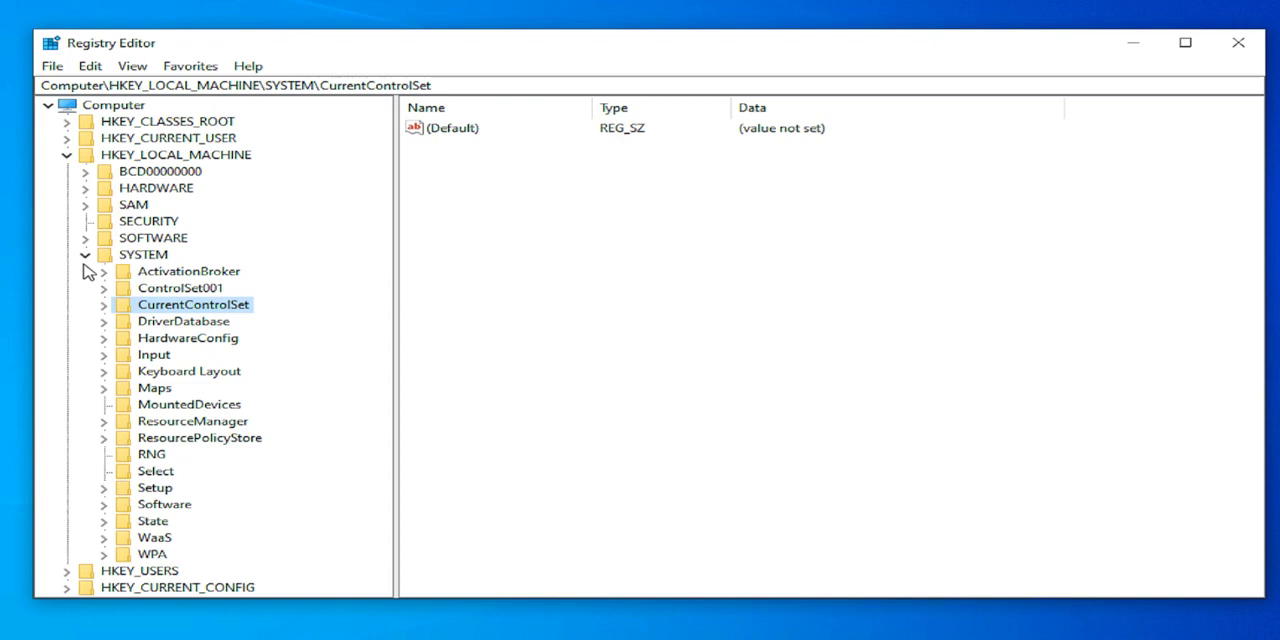
Collapse HKEY_LOCAL_MACHINE, close Registry Editor and bring up the Start menu power options
left_click(66, 154)
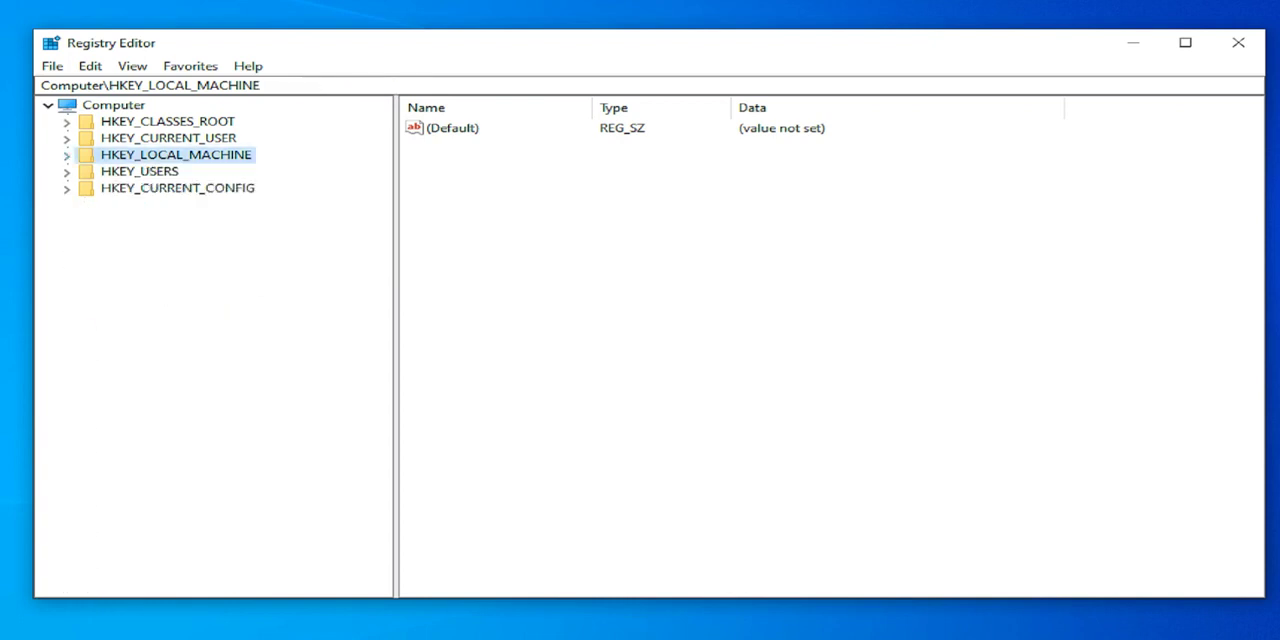
left_click(1184, 42)
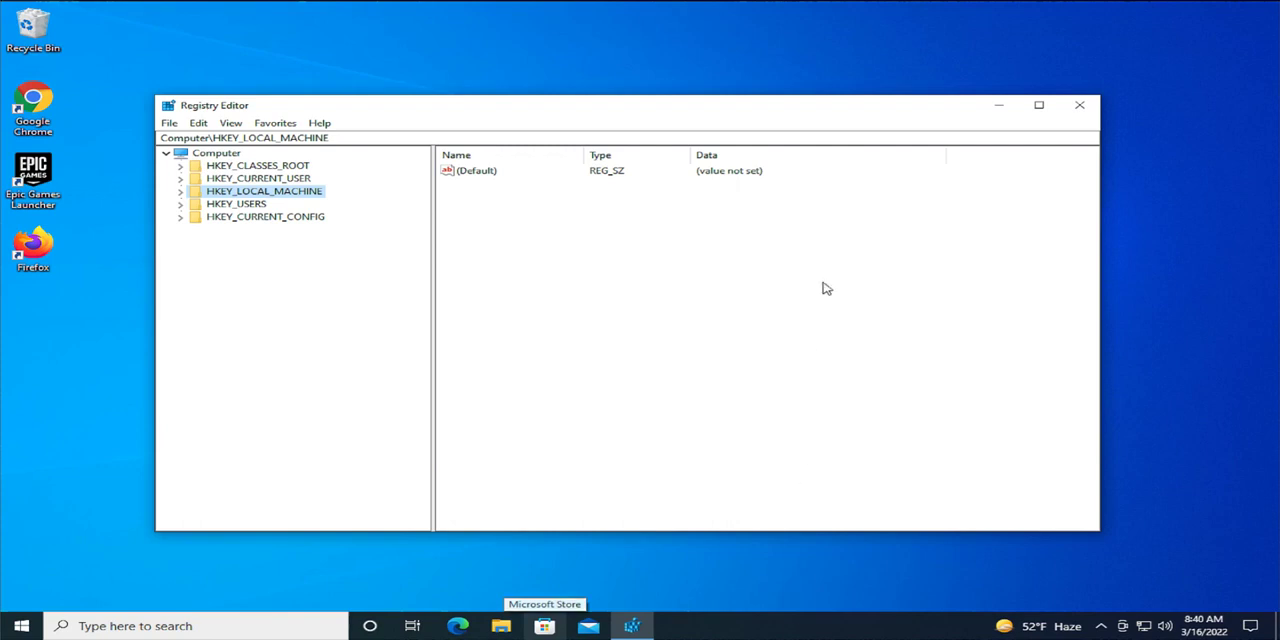
left_click(1080, 104)
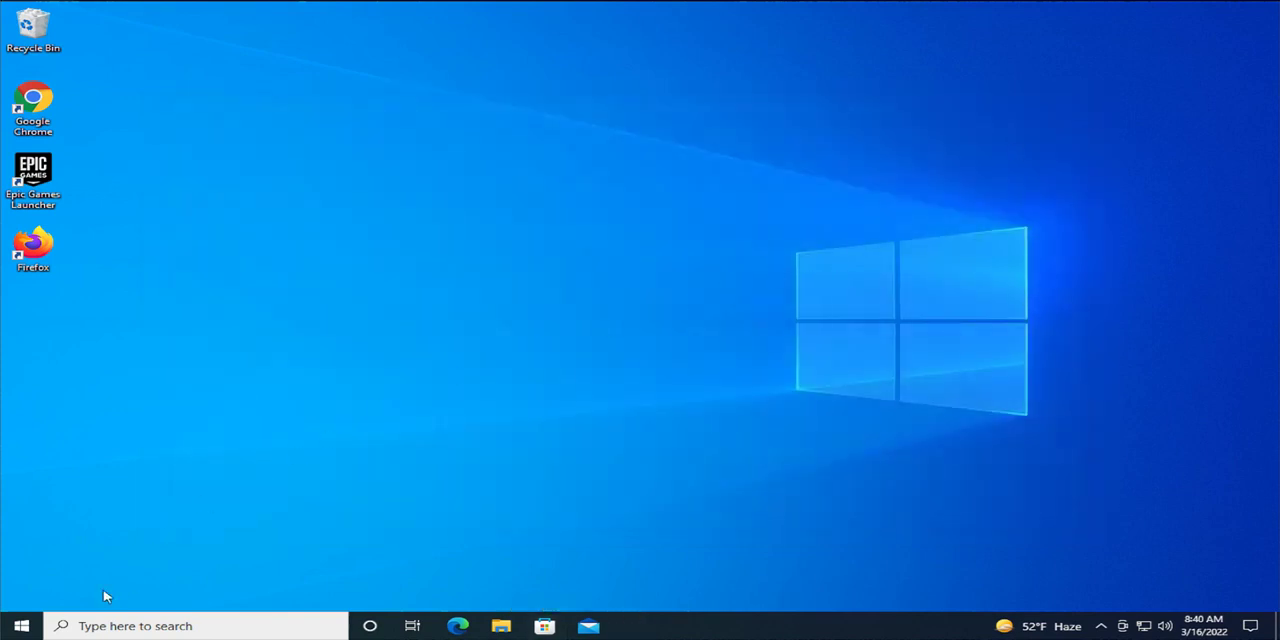
left_click(20, 624)
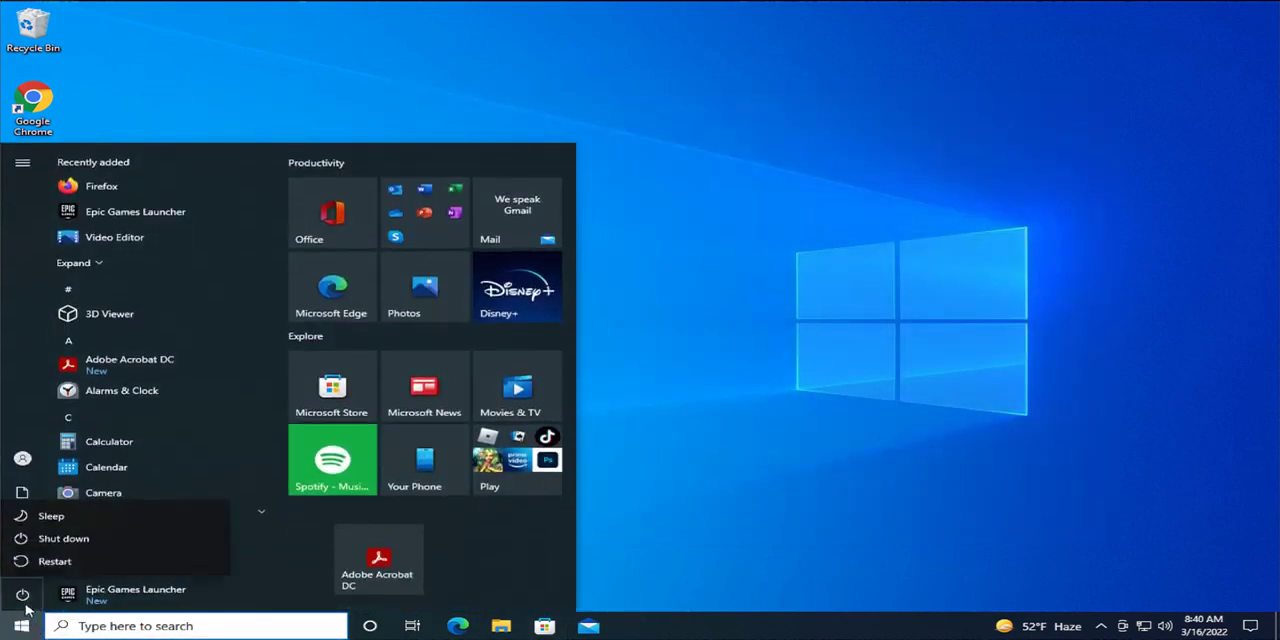
mouse_move(56, 560)
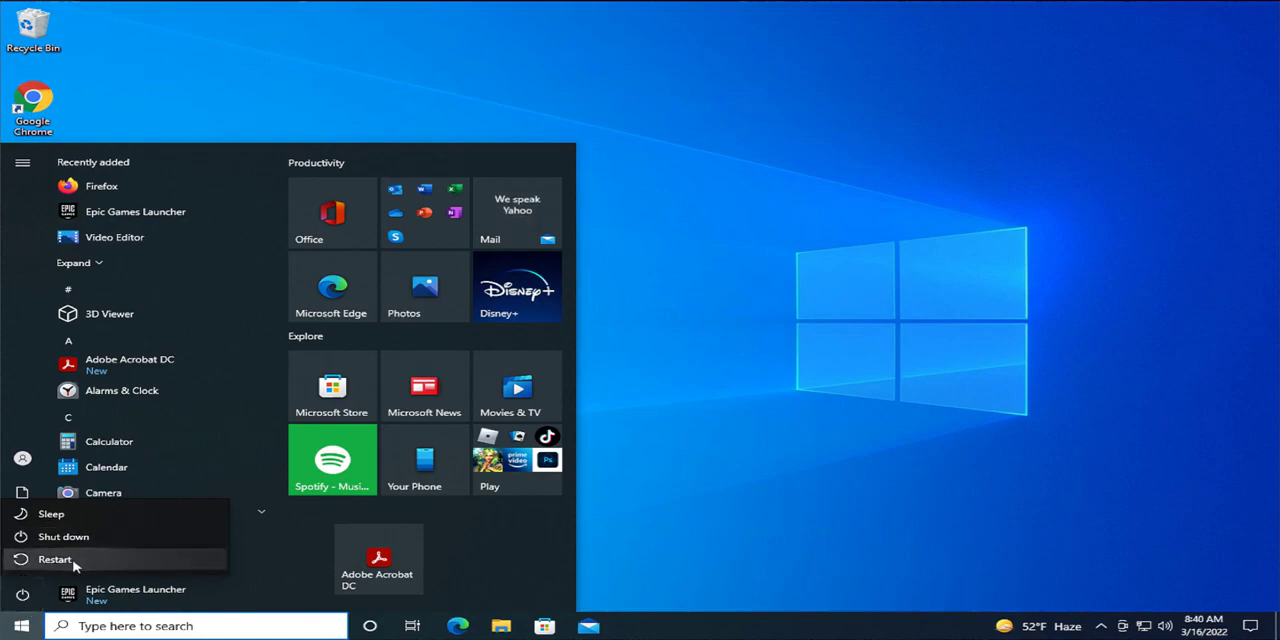
Restart Windows, then enter the account password to sign back in
left_click(56, 560)
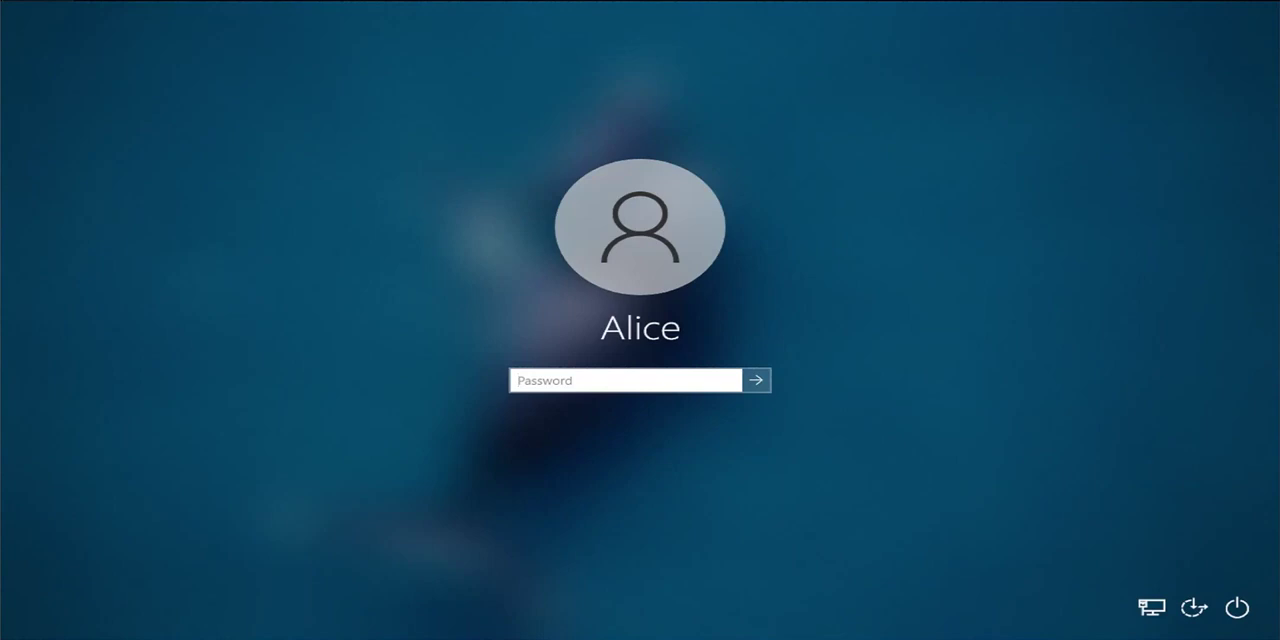
type("•••••")
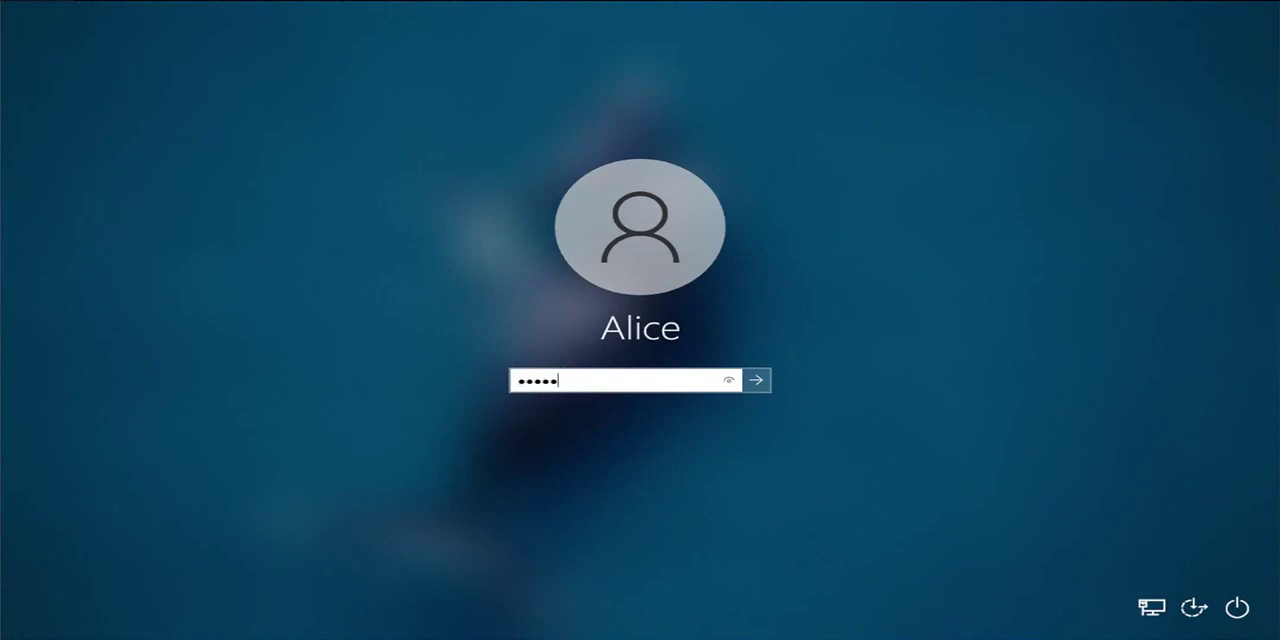
left_click(758, 380)
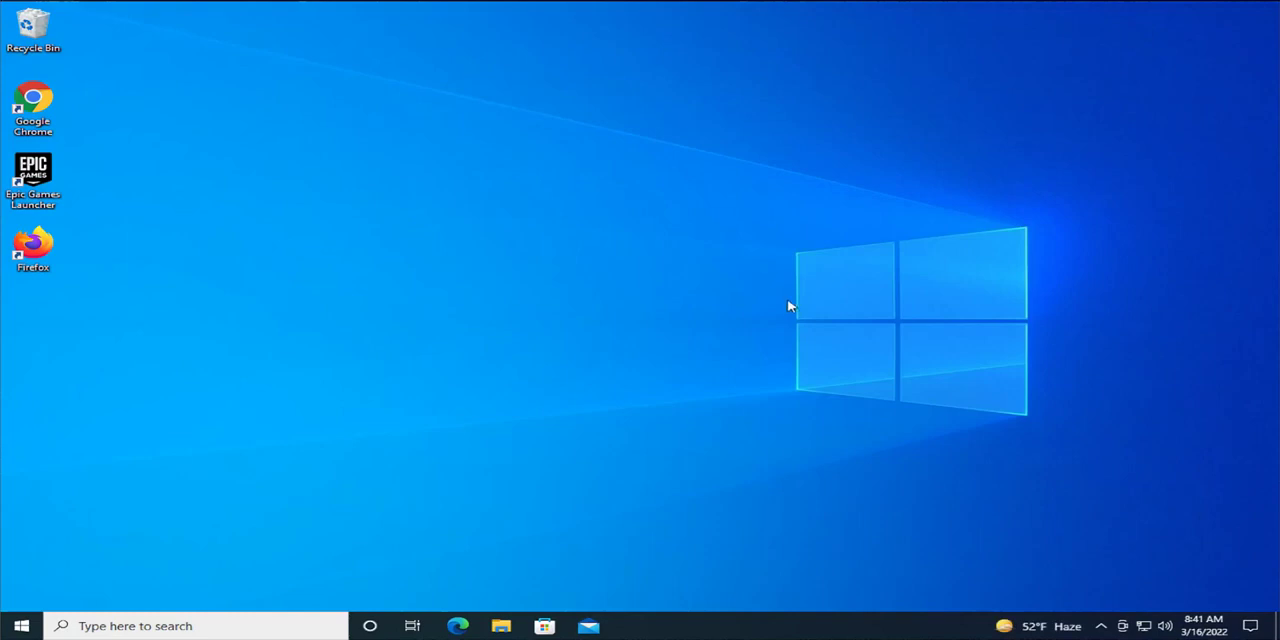
mouse_move(744, 284)
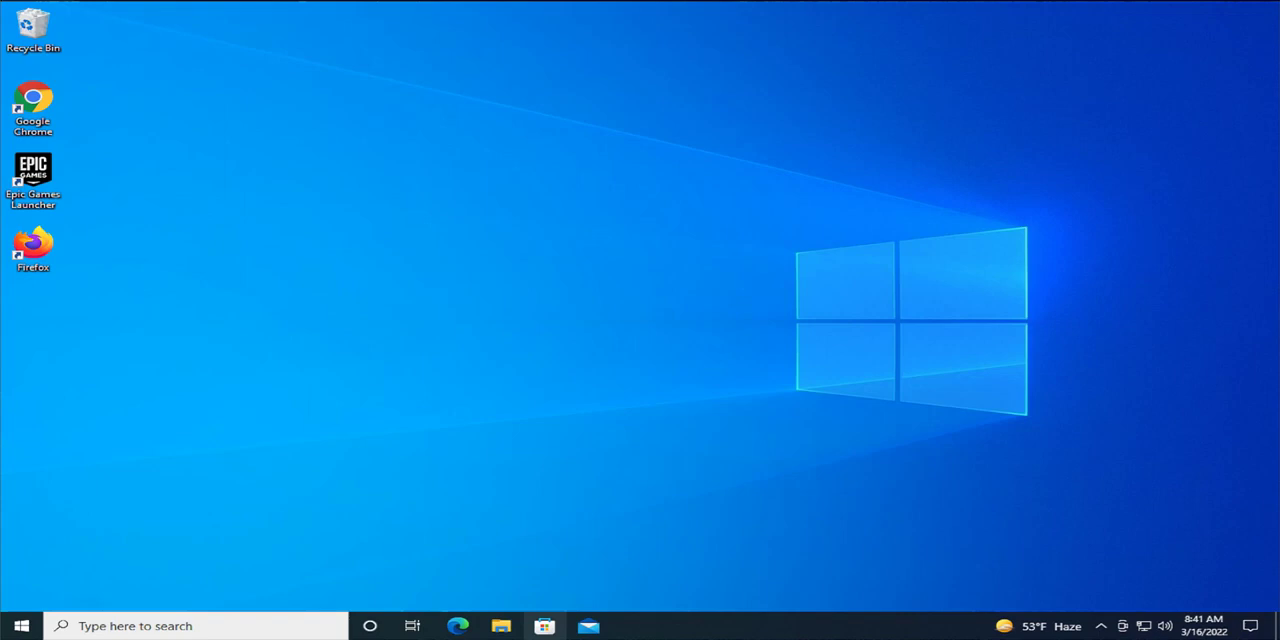
mouse_move(544, 626)
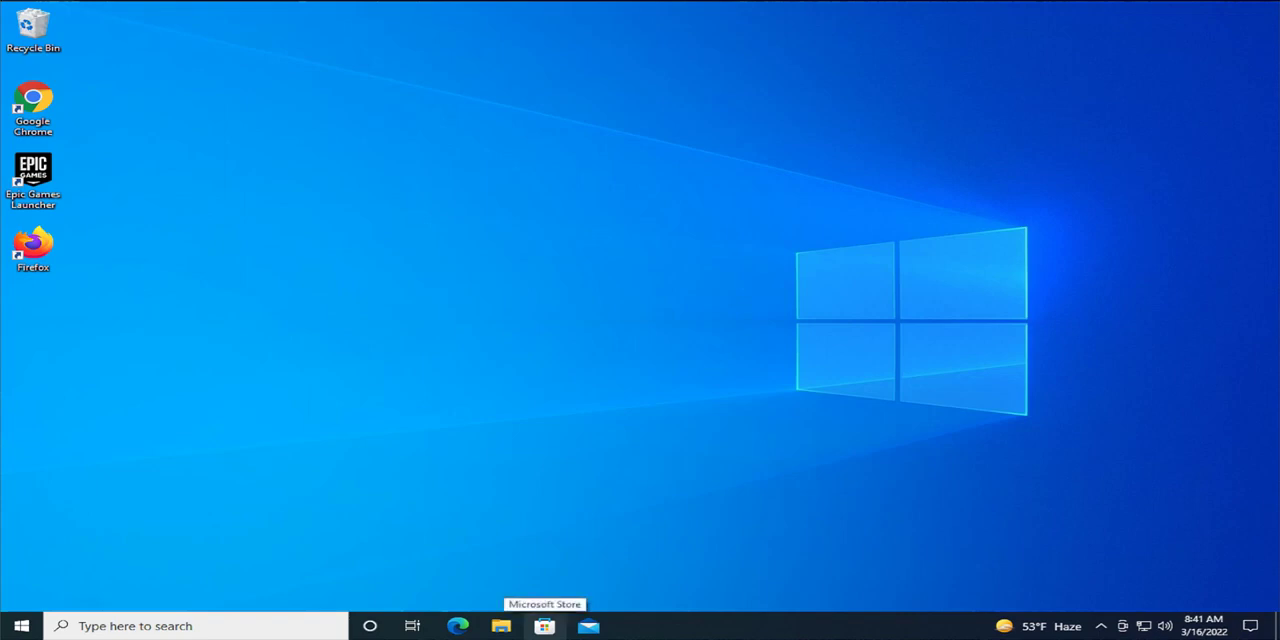